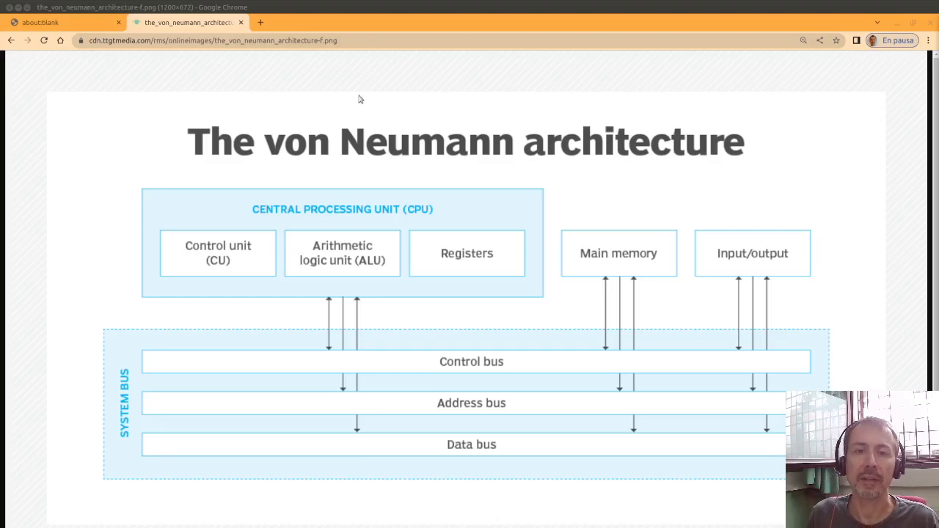
mouse_move(355, 105)
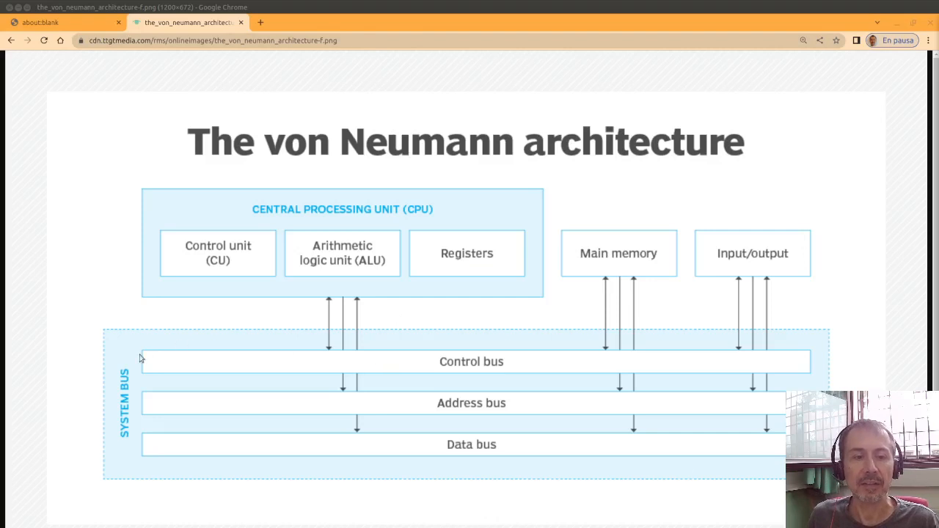
Step: Bracket the SYSTEM BUS label in red and draw a curved arrow above Input/output
left_click_drag(117, 359, 123, 447)
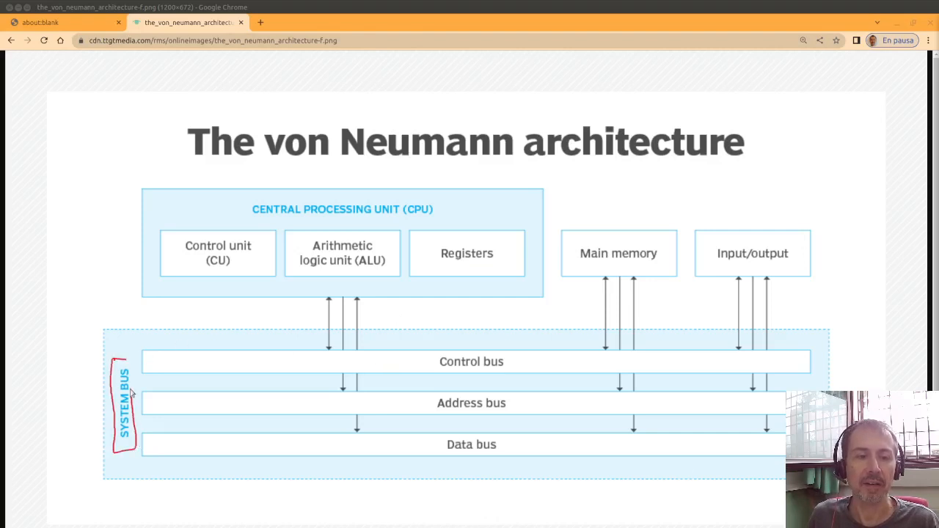
mouse_move(678, 356)
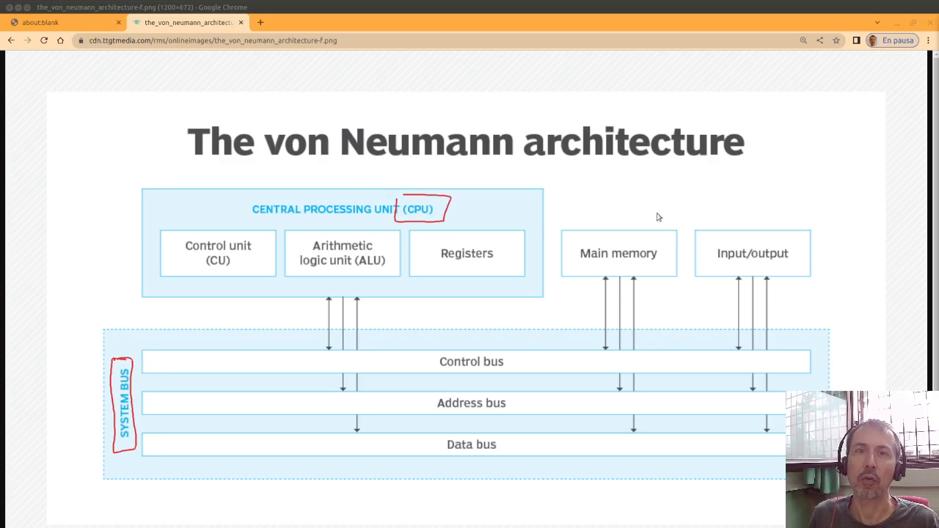
mouse_move(581, 253)
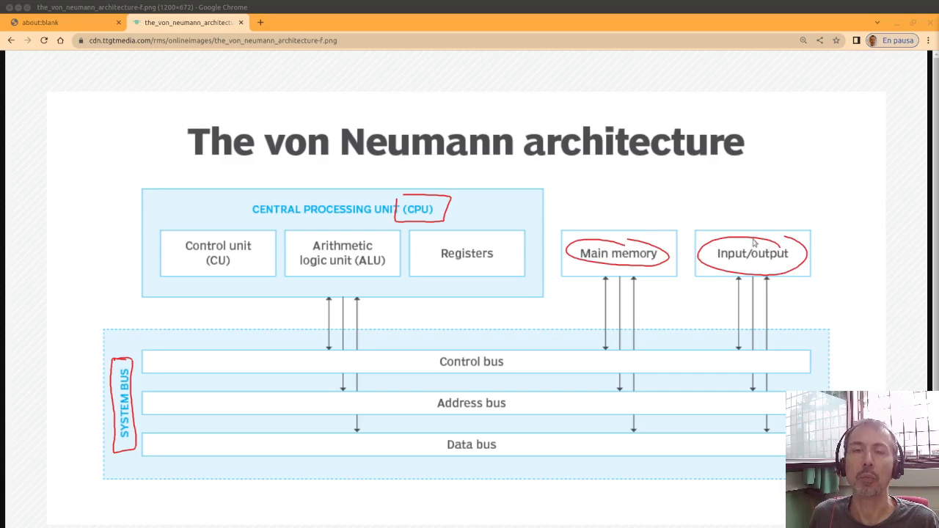
left_click_drag(756, 243, 810, 204)
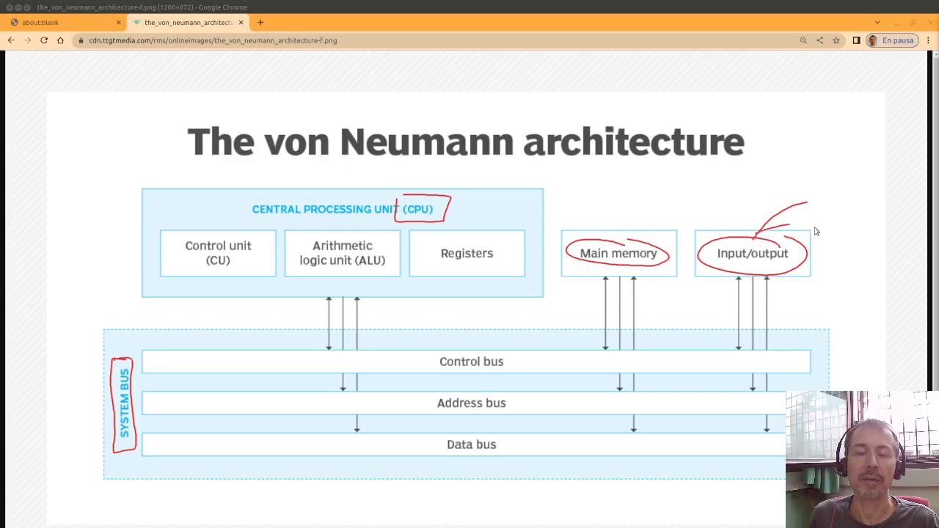
mouse_move(810, 361)
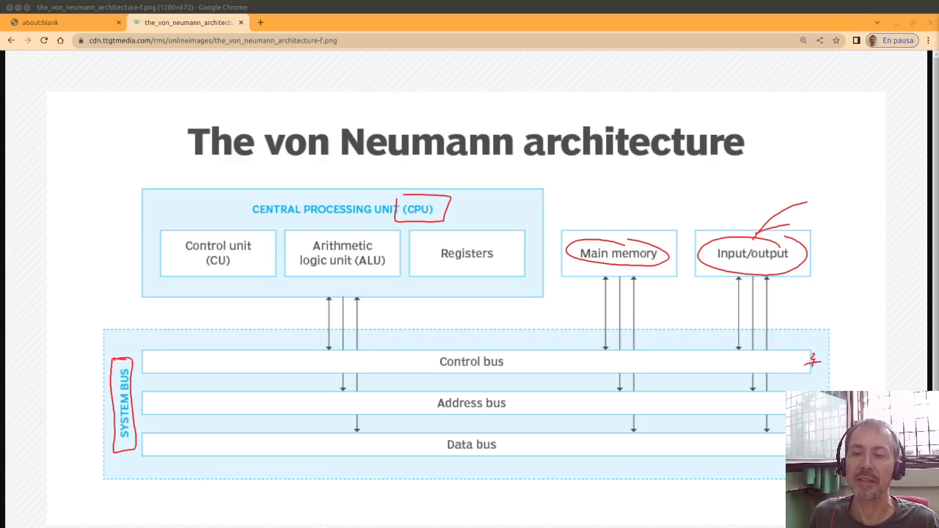
mouse_move(643, 274)
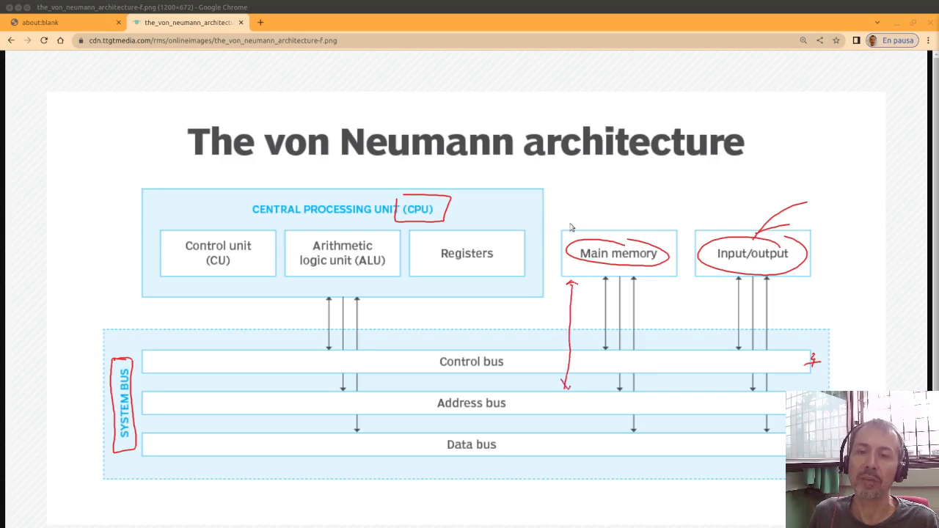
mouse_move(669, 396)
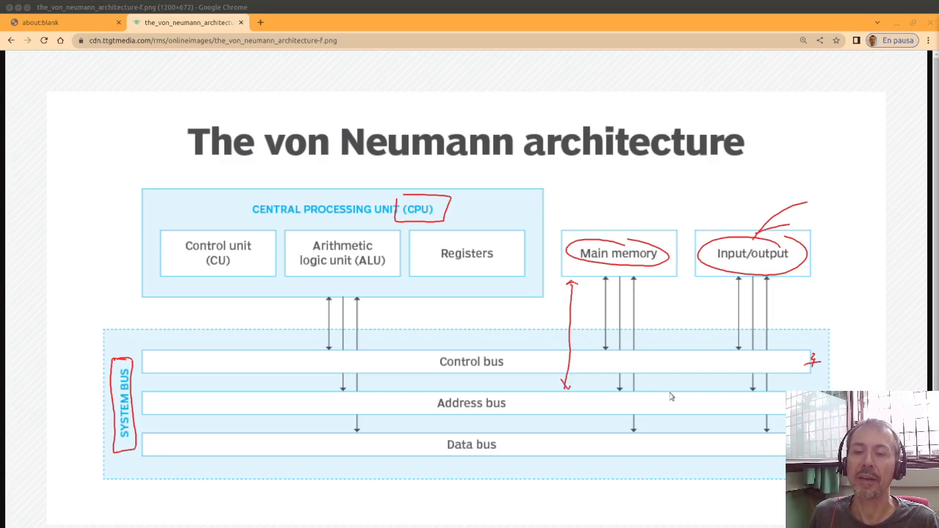
mouse_move(593, 282)
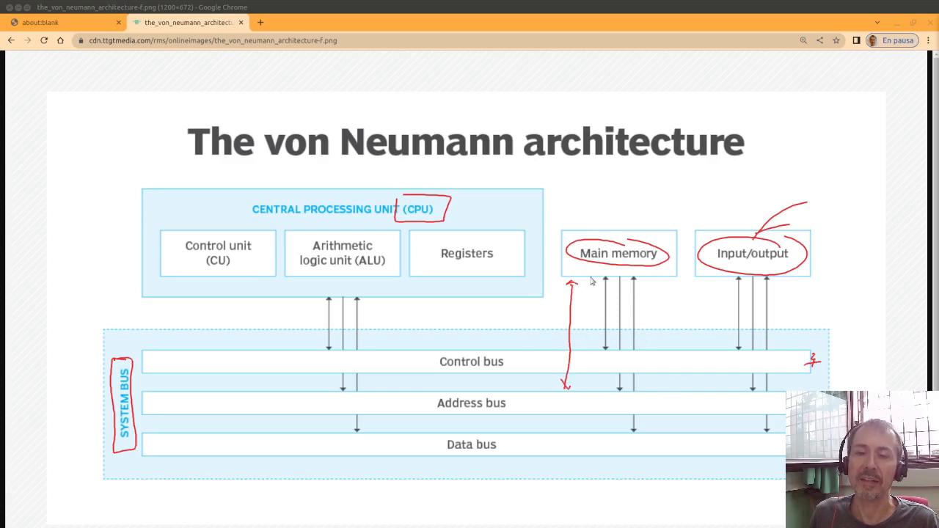
Step: Draw a vertical double-headed arrow left of Main memory down to the Address bus
left_click_drag(575, 286, 580, 425)
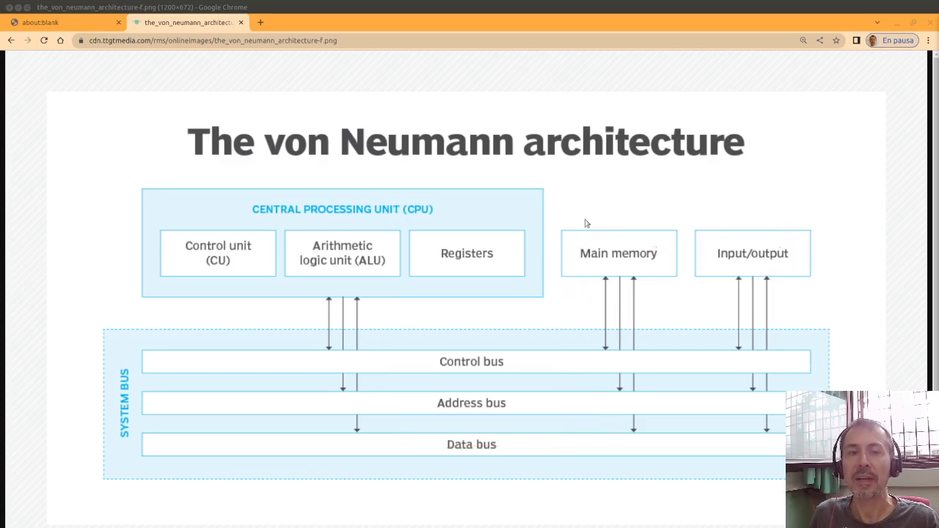
mouse_move(609, 211)
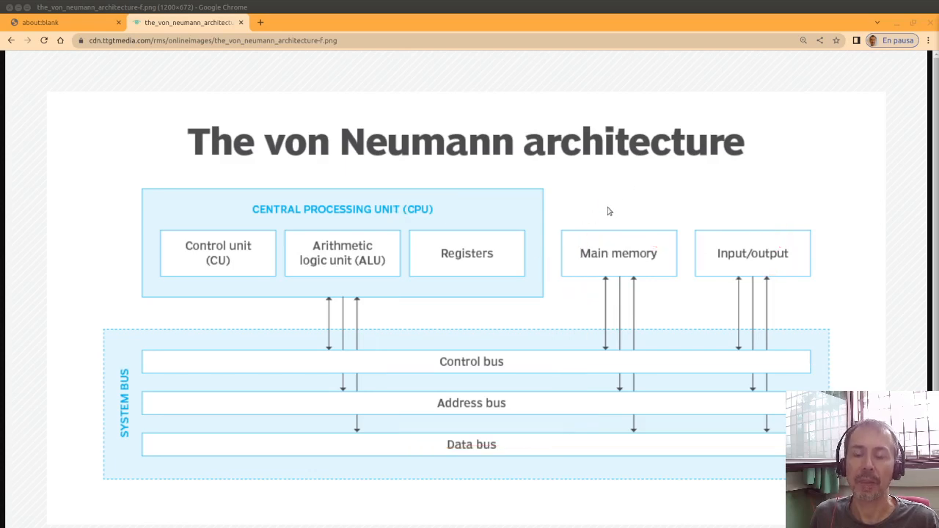
mouse_move(637, 209)
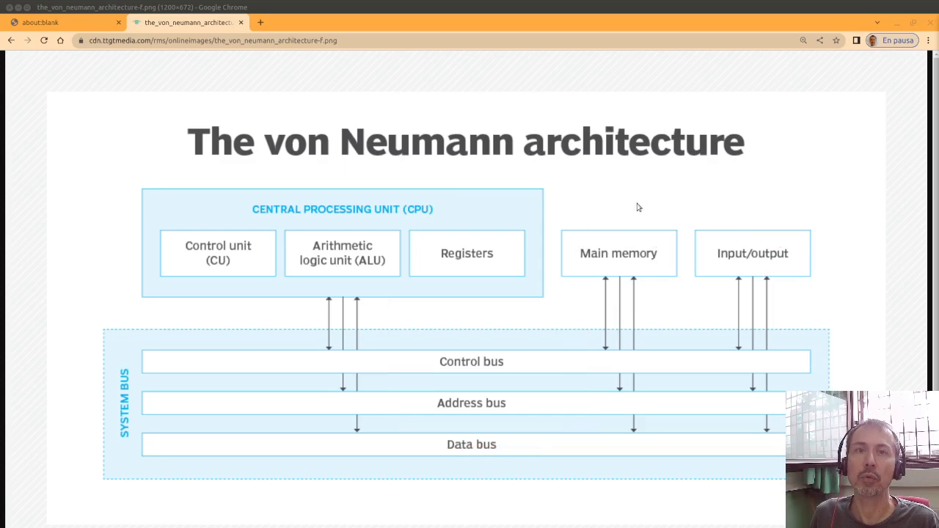
mouse_move(642, 207)
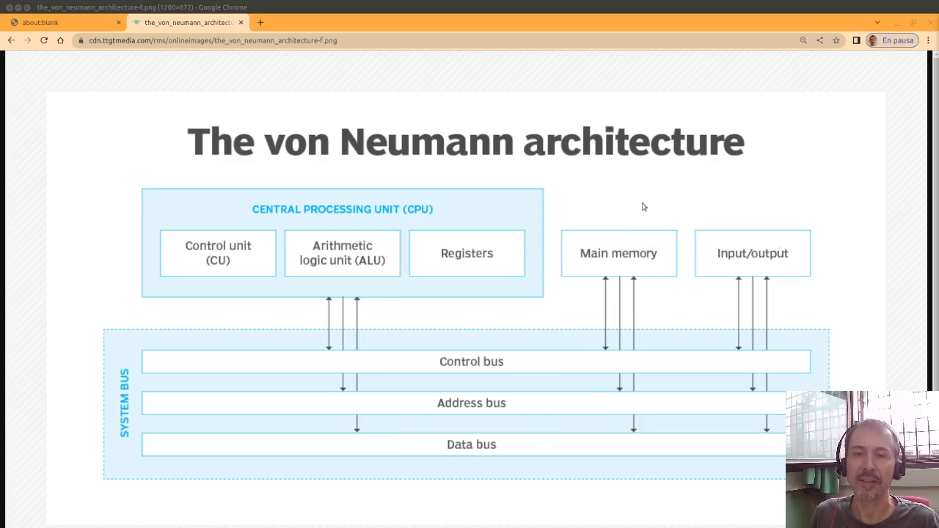
mouse_move(597, 214)
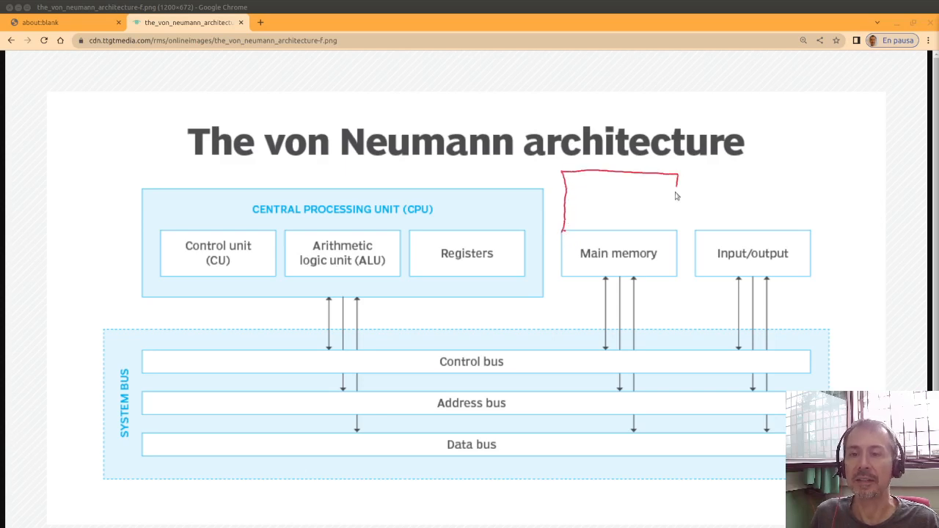
Step: Divide the memory box into cells numbered 1–3 and add a circled 1 beside CPU
left_click_drag(613, 173, 613, 232)
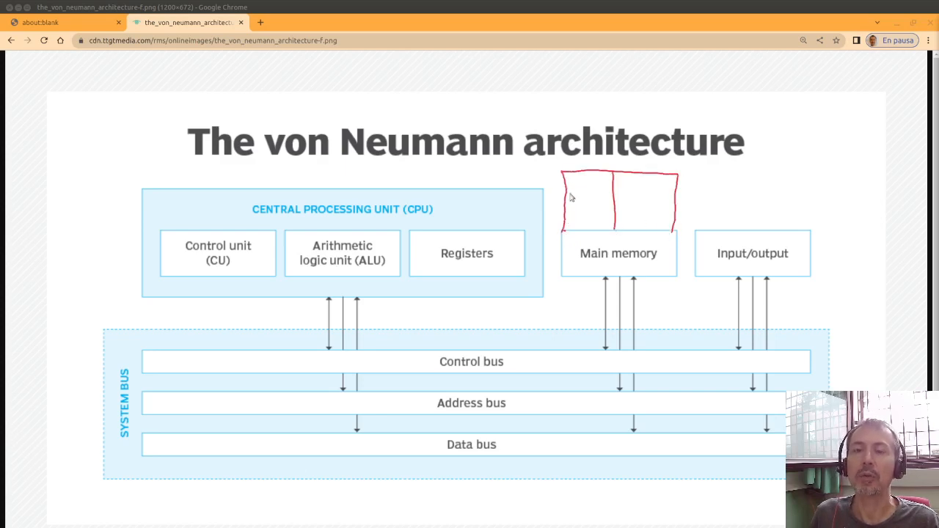
left_click_drag(594, 179, 587, 206)
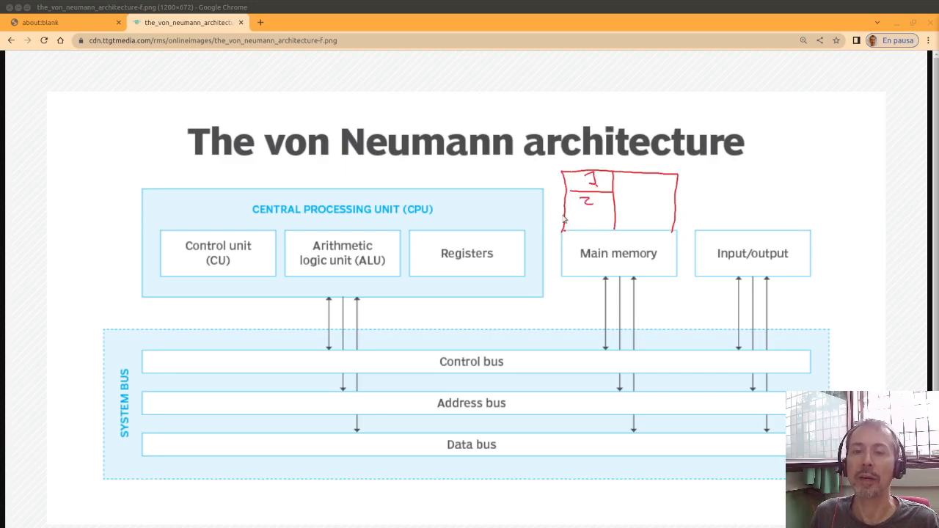
left_click_drag(580, 228, 594, 217)
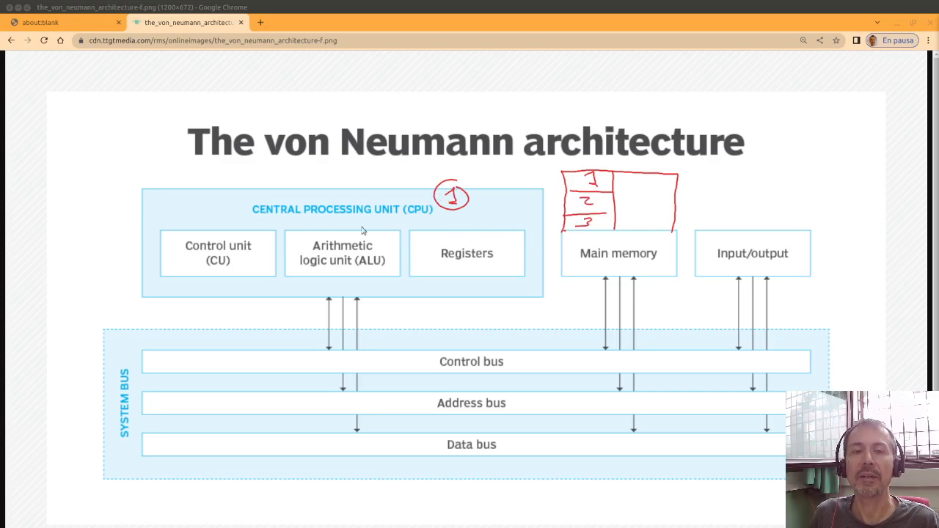
mouse_move(544, 197)
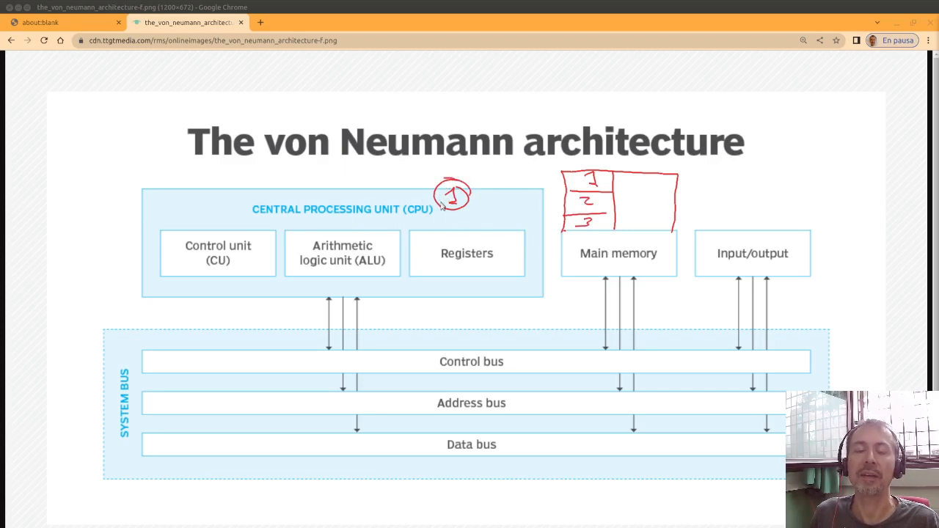
mouse_move(461, 198)
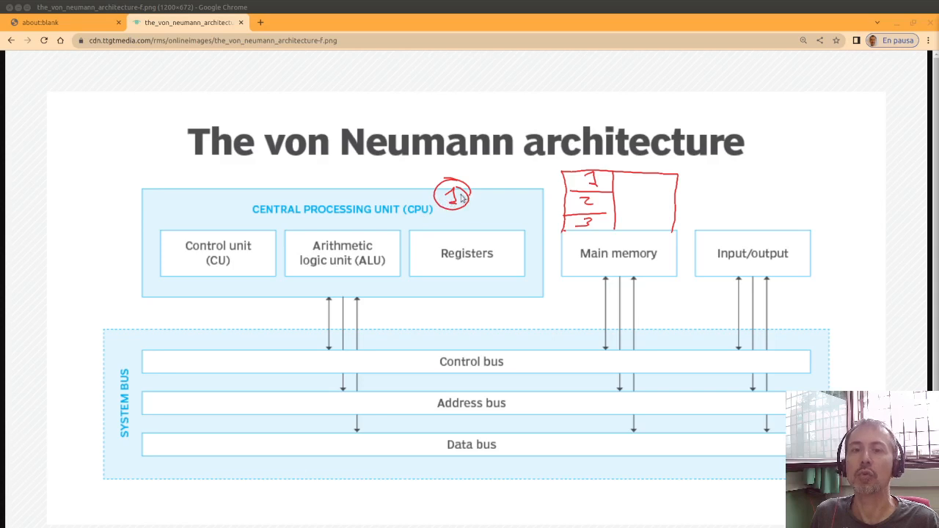
Step: Draw an arrow from the circled 1 toward memory and a curve linking the ALU to the memory cells
left_click_drag(466, 194, 491, 193)
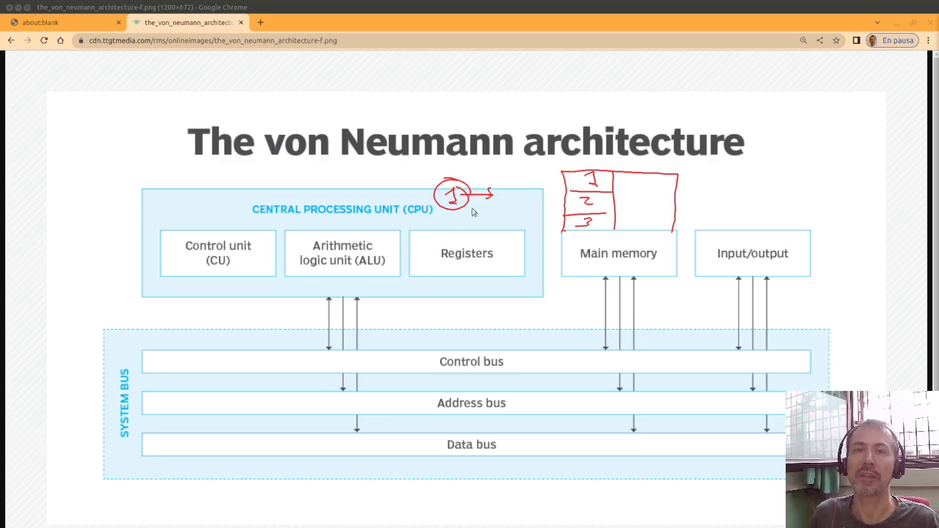
mouse_move(399, 275)
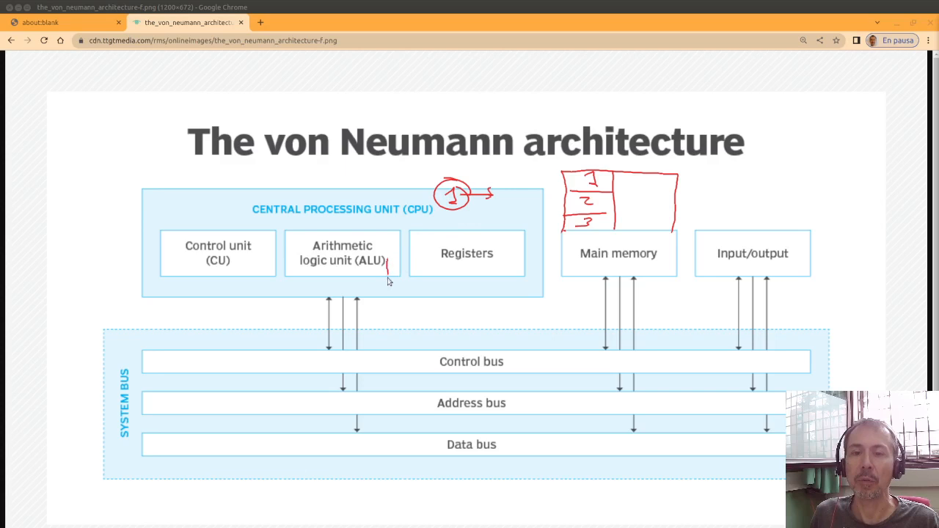
left_click_drag(387, 282, 554, 247)
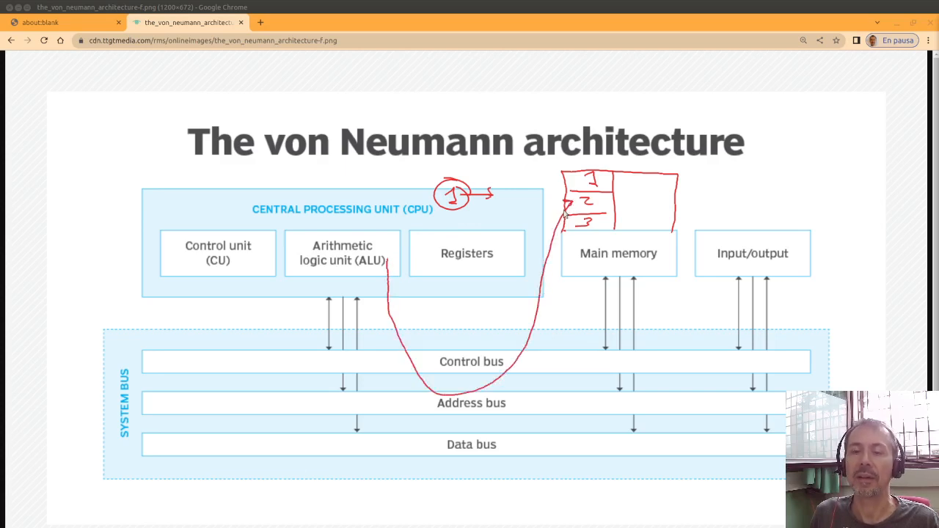
left_click_drag(565, 212, 536, 382)
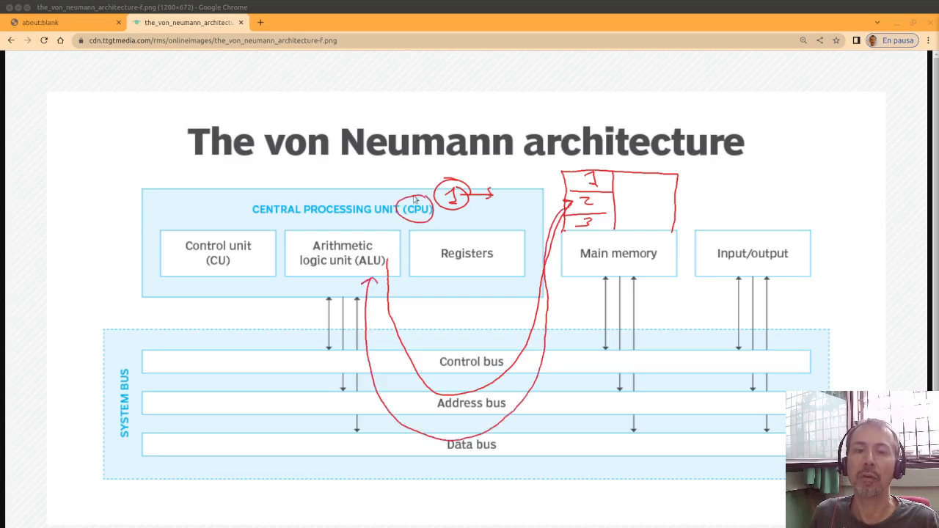
mouse_move(464, 223)
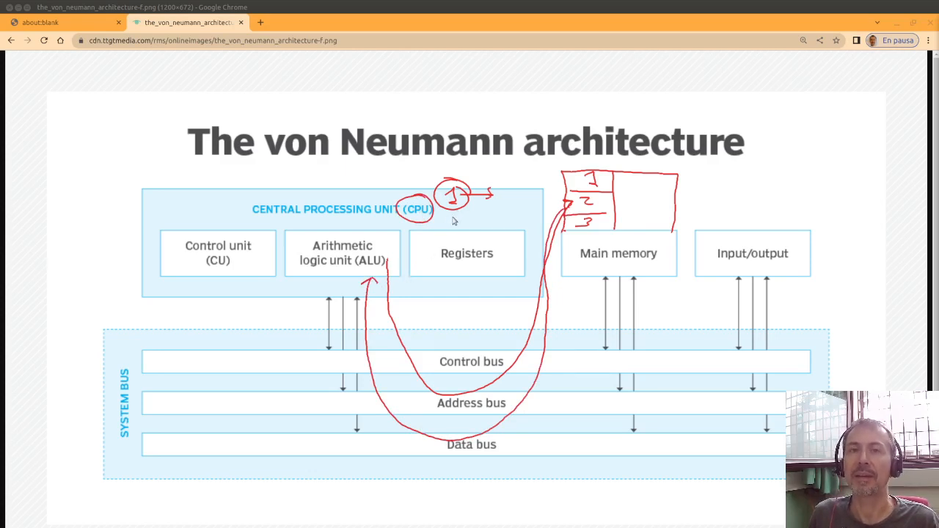
mouse_move(479, 222)
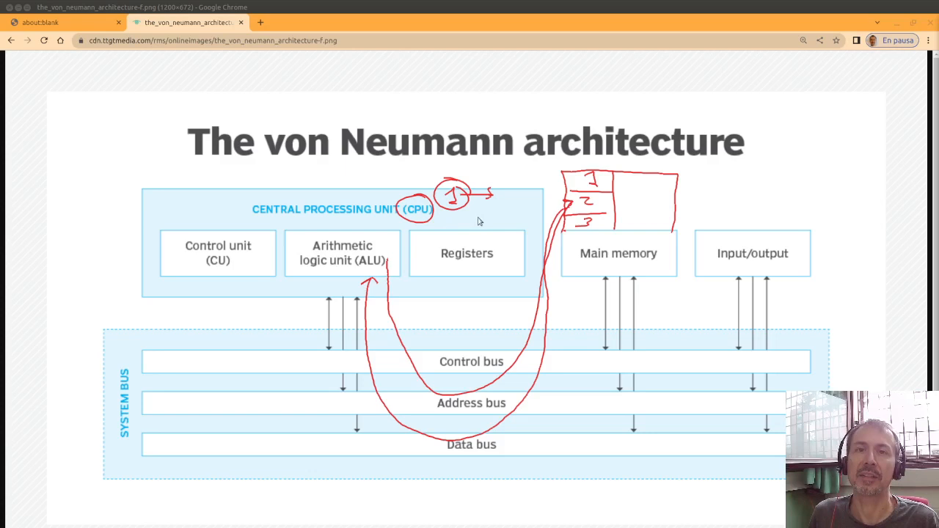
mouse_move(438, 221)
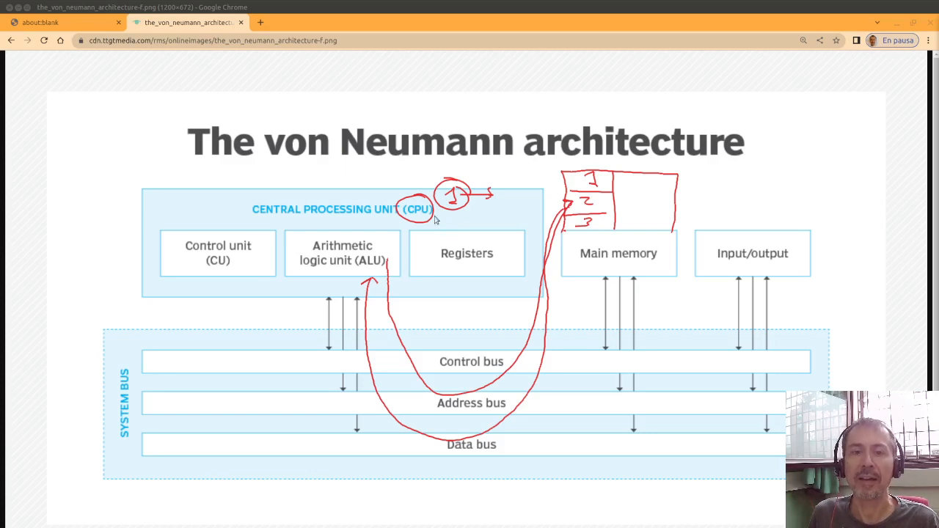
Step: Write a circled 2 under the circled 1 and add another curve from the data bus to memory
left_click_drag(443, 217, 457, 231)
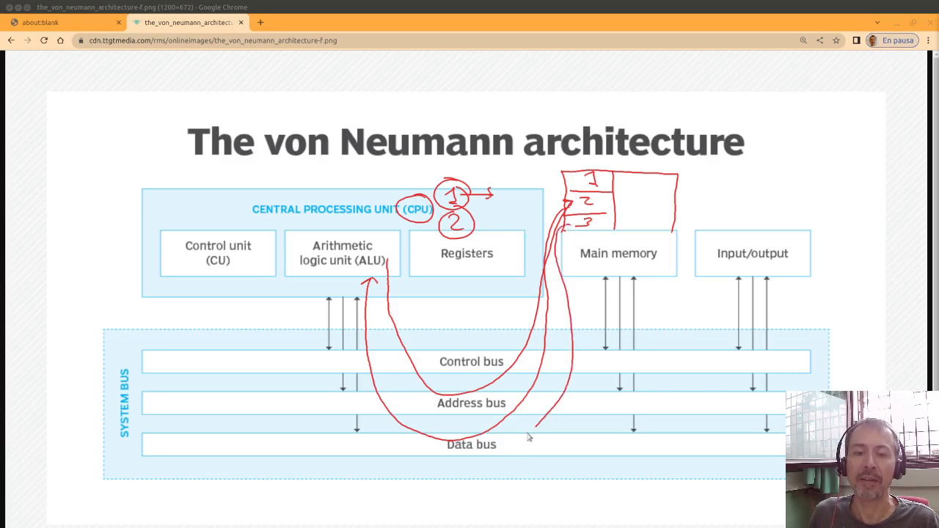
left_click_drag(531, 437, 345, 276)
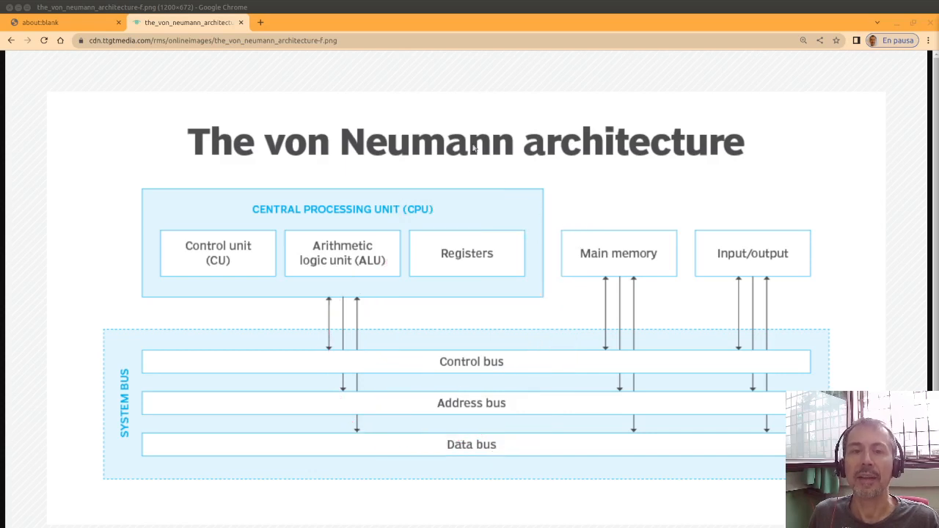
Step: Circle CPU in red, draw an arrow out of it and label the arrow quick
left_click_drag(404, 198, 433, 223)
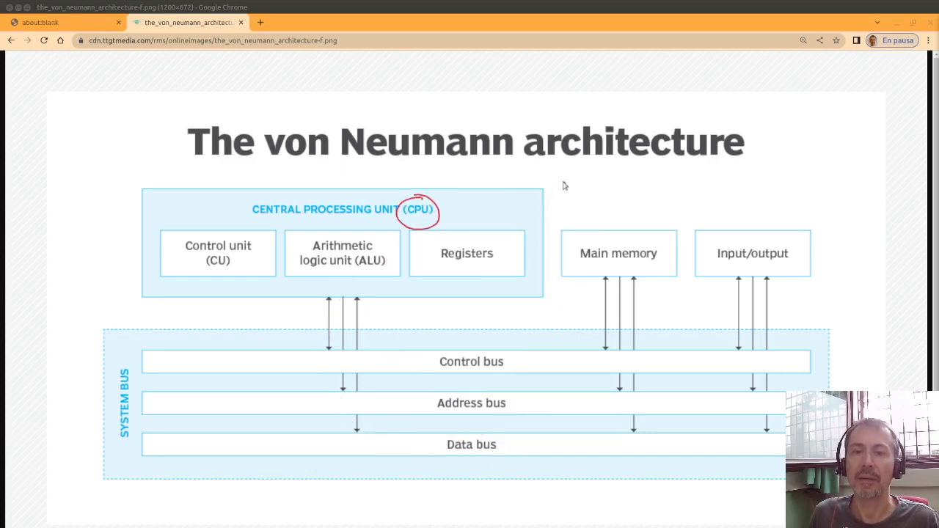
left_click_drag(561, 235, 675, 173)
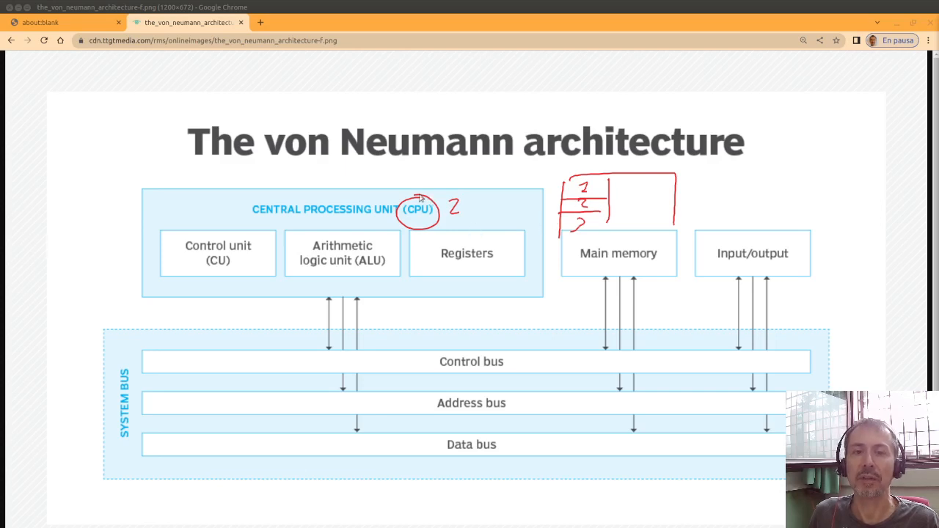
left_click_drag(422, 198, 455, 167)
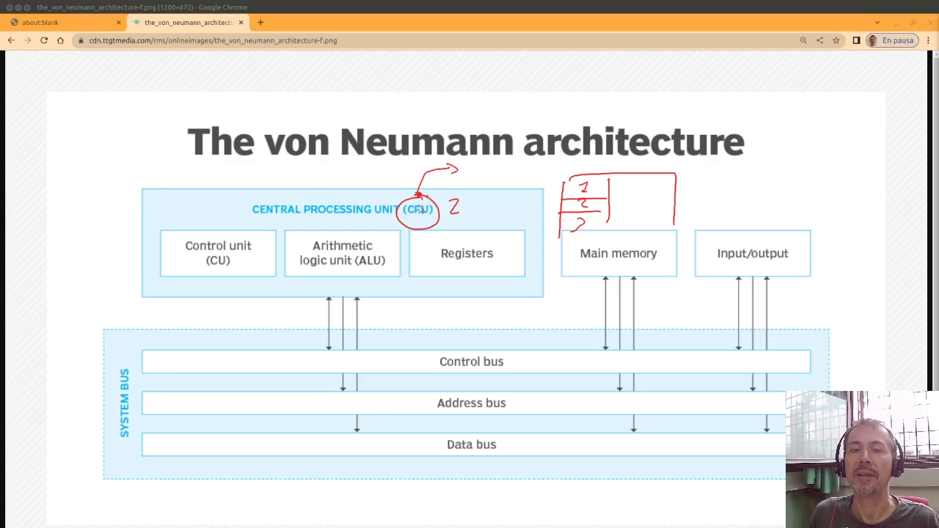
mouse_move(566, 220)
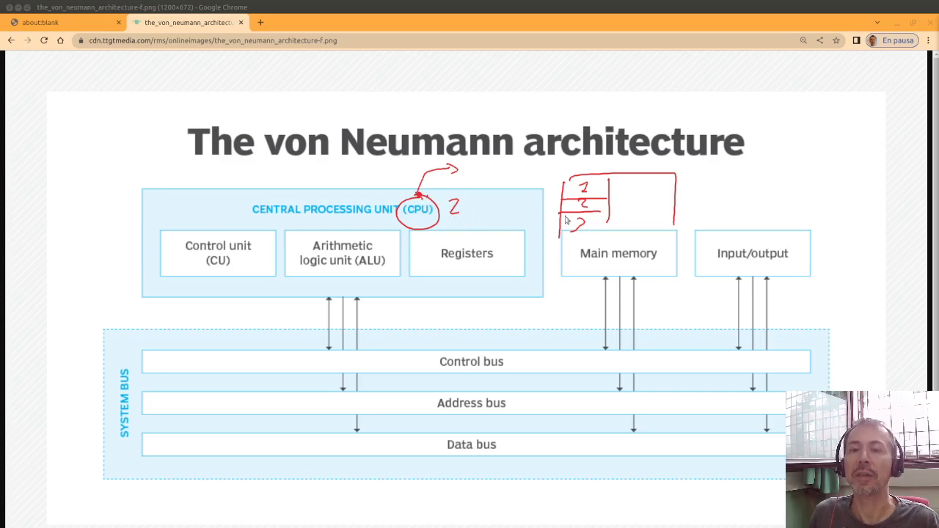
left_click_drag(566, 220, 566, 367)
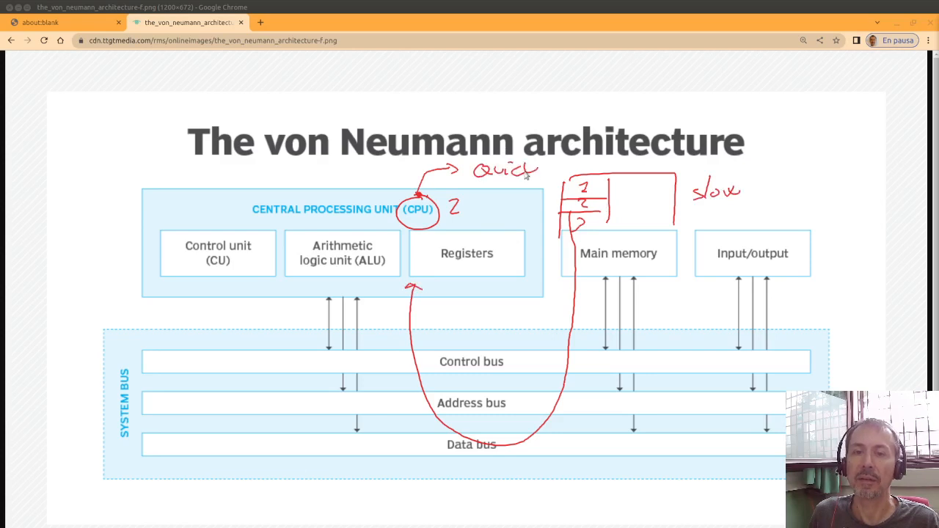
mouse_move(510, 335)
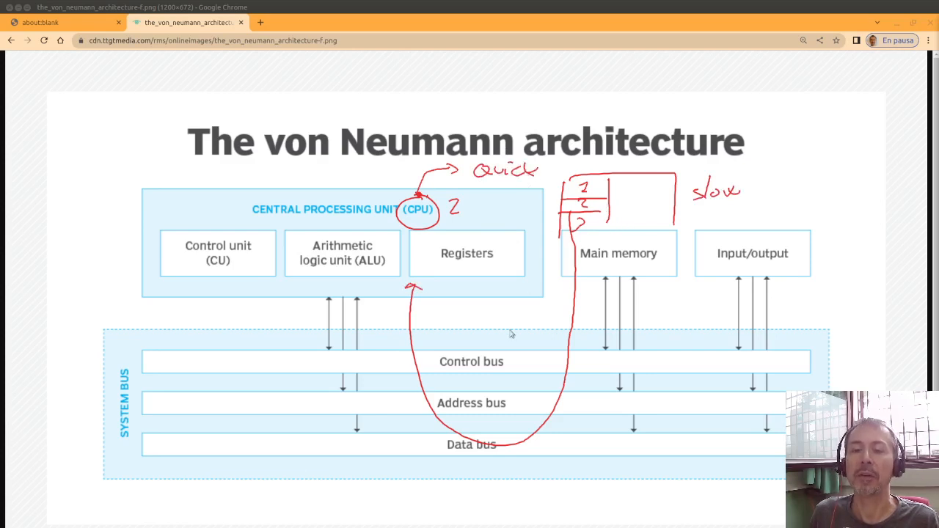
mouse_move(579, 252)
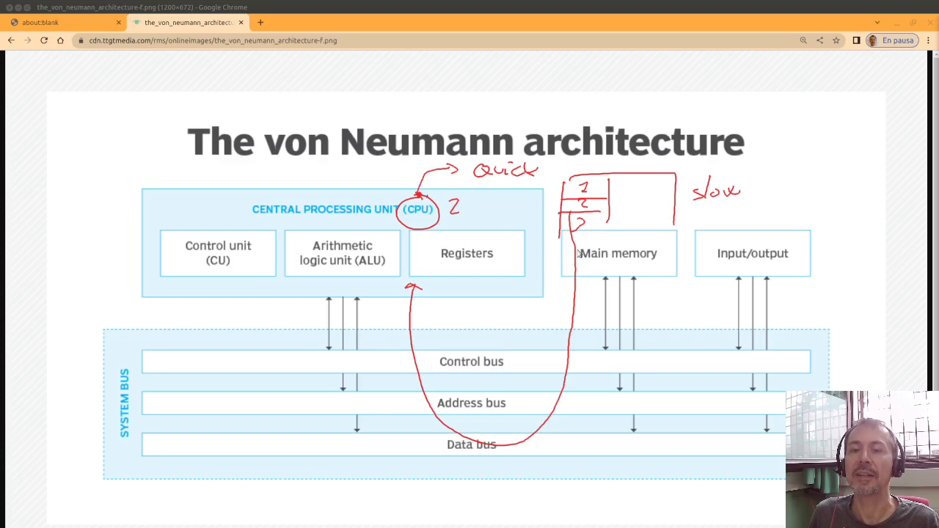
mouse_move(573, 349)
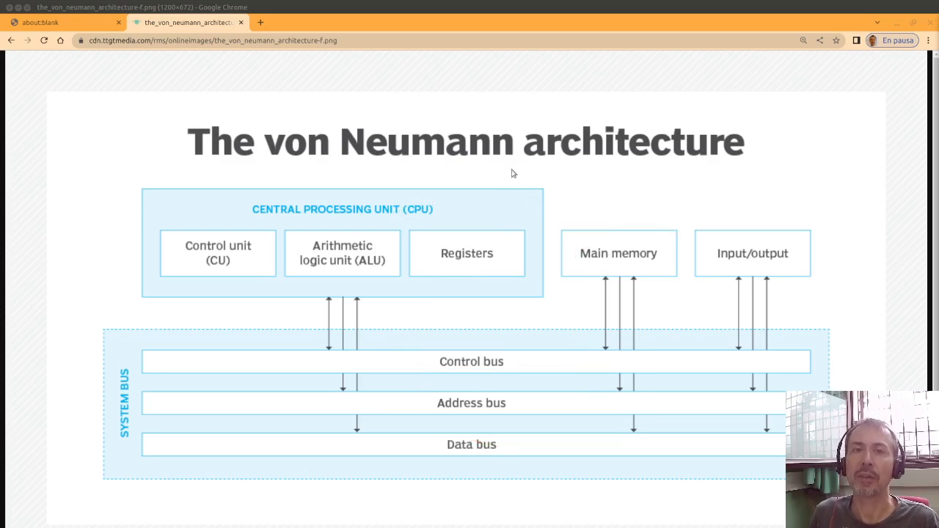
mouse_move(458, 179)
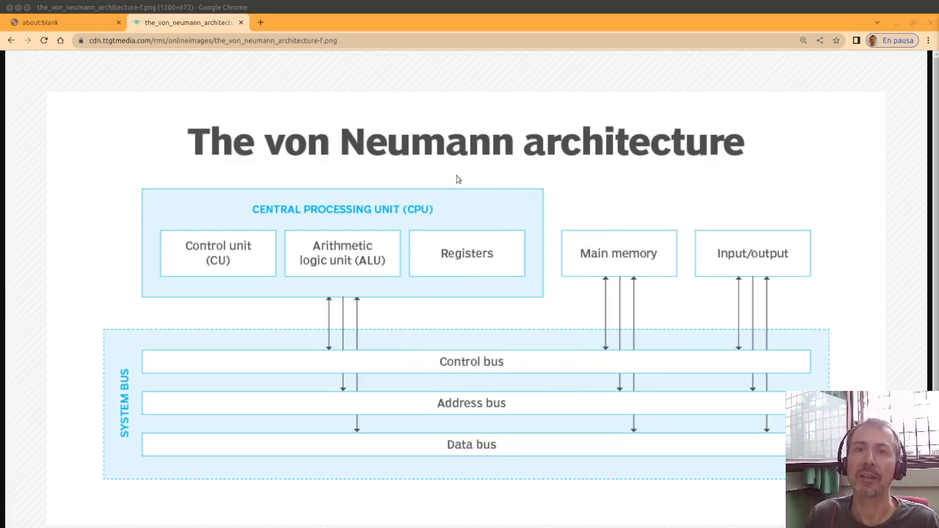
Step: Underline Neumann, box the word cache and link it with arrows to Registers and Main memory
left_click_drag(355, 173, 458, 177)
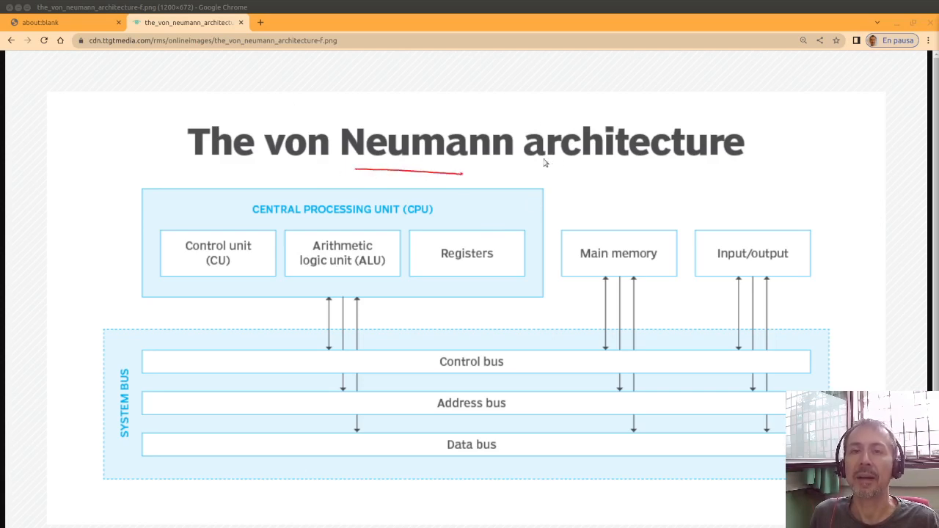
mouse_move(524, 166)
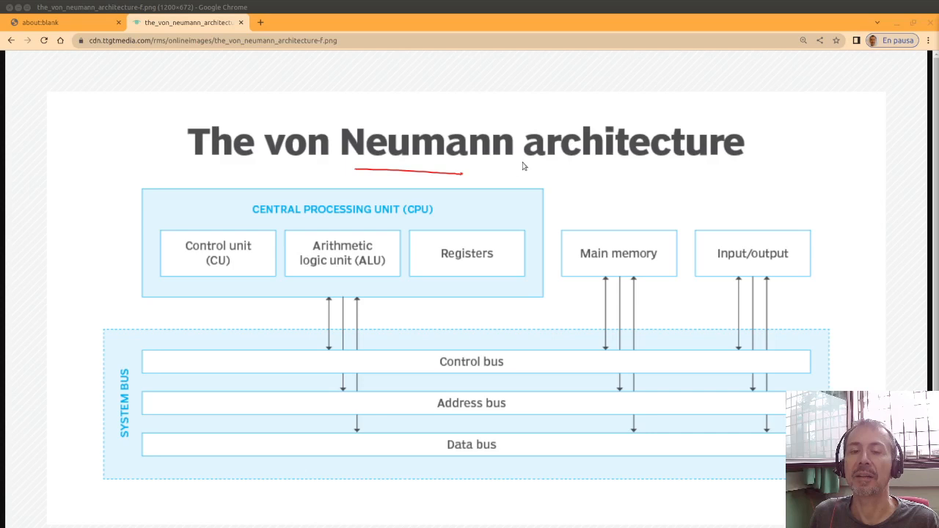
mouse_move(535, 152)
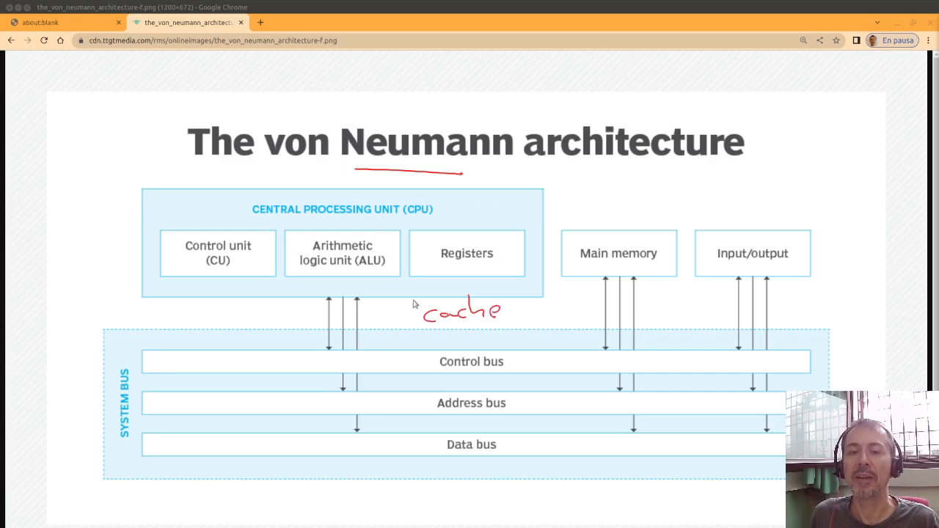
left_click_drag(411, 293, 521, 334)
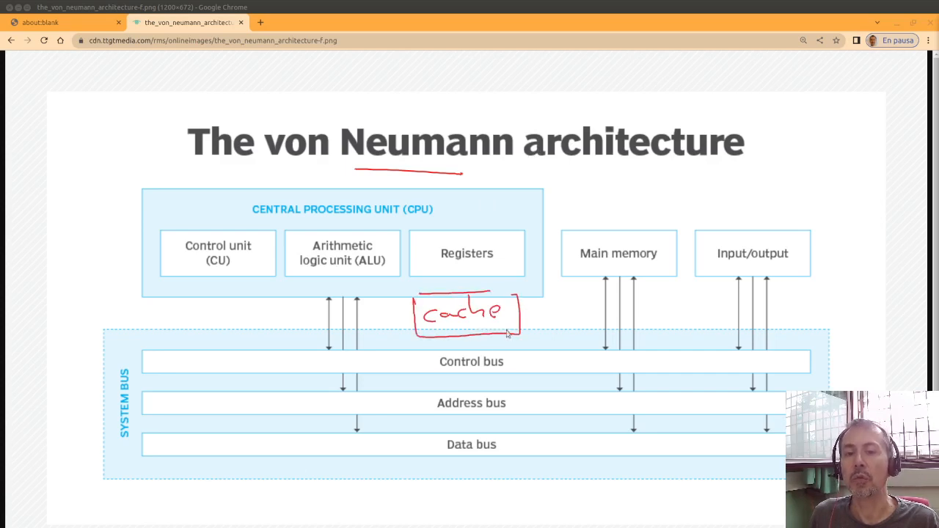
left_click_drag(594, 276, 487, 345)
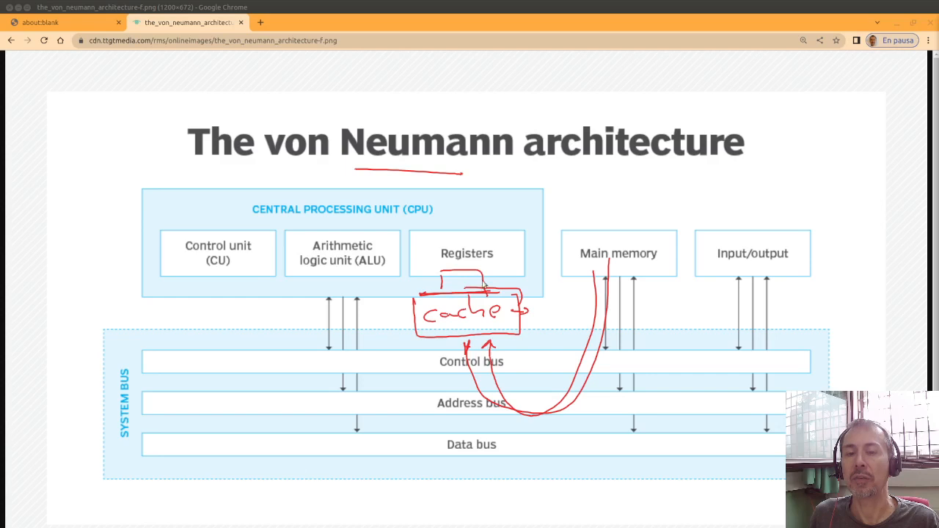
mouse_move(540, 237)
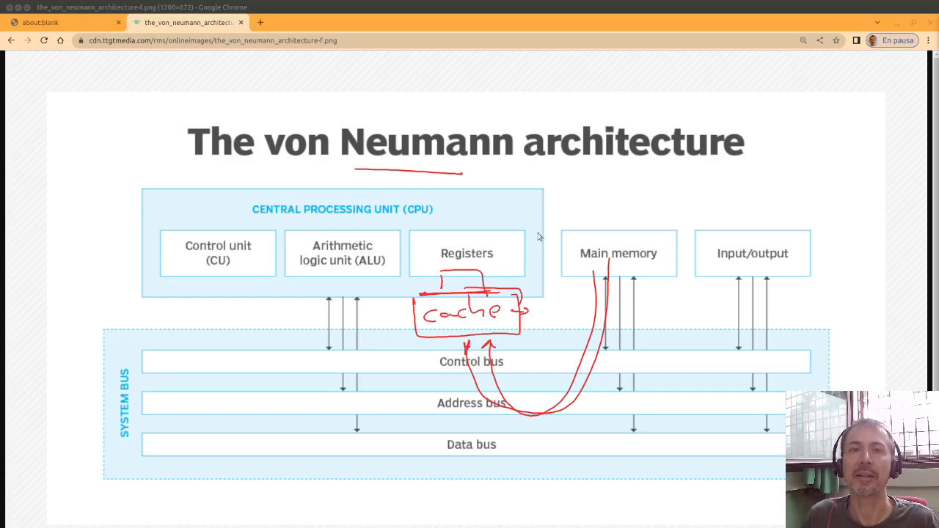
mouse_move(521, 251)
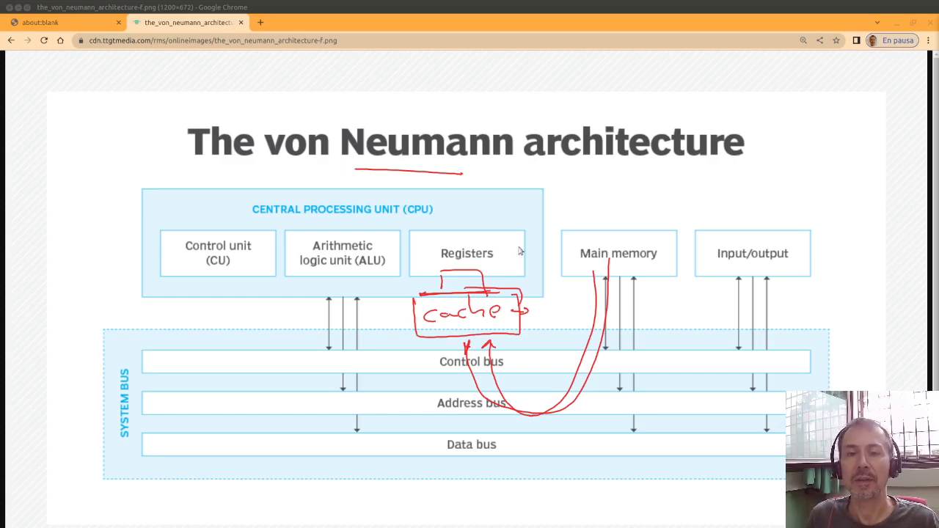